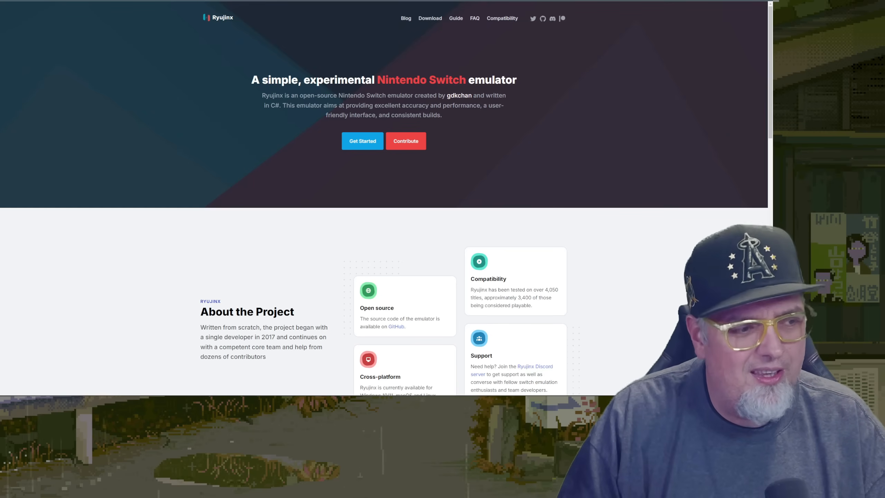
mouse_move(208, 159)
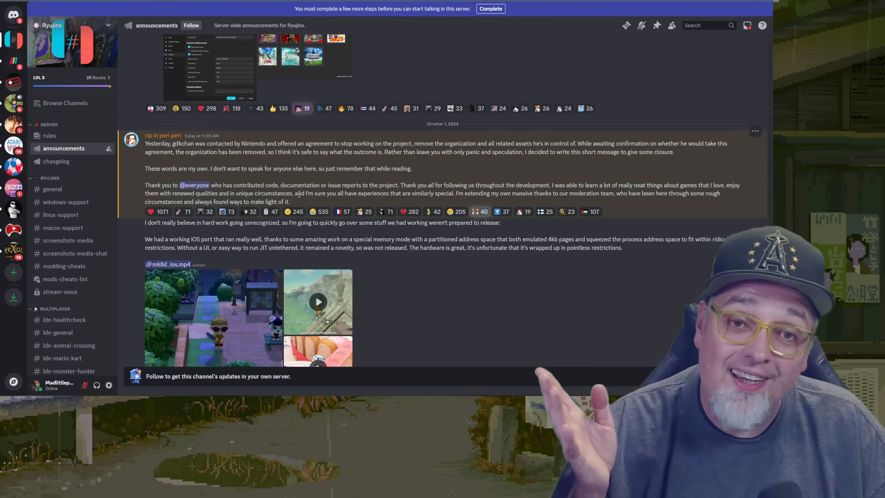
Show the Ryujinx #announcements post about ending the project after Nintendo's agreement
left_click(157, 211)
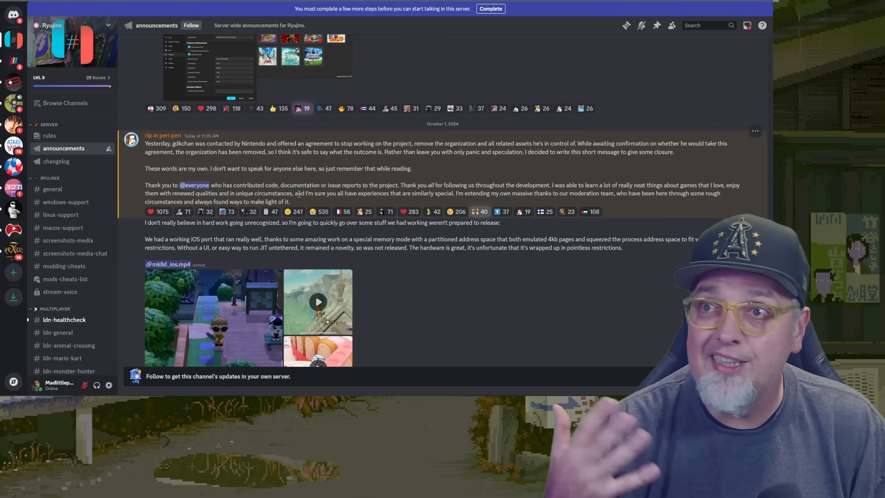
left_click(158, 211)
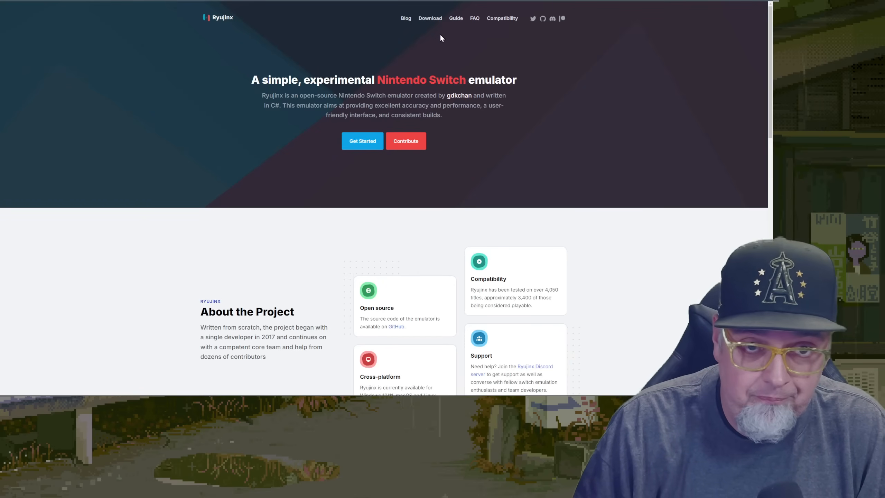
mouse_move(452, 26)
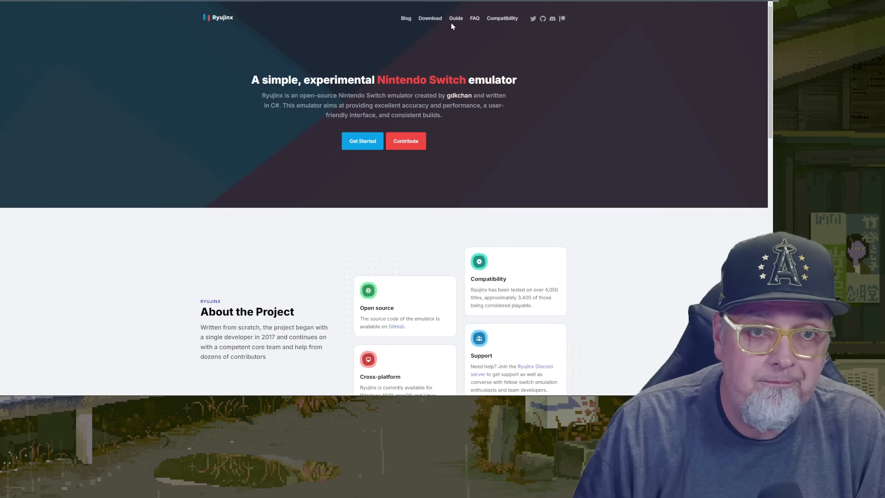
mouse_move(456, 18)
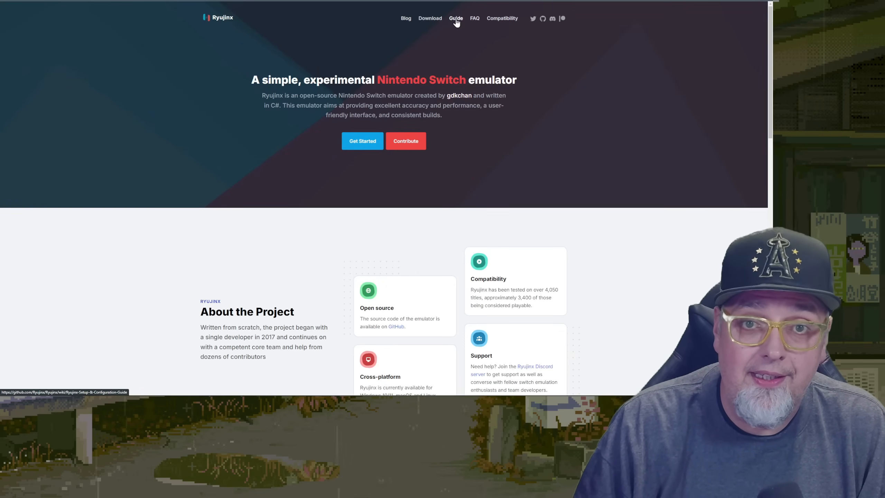
Go from the Ryujinx home page to the Blog, then follow its GitHub link to a 404 page
left_click(405, 18)
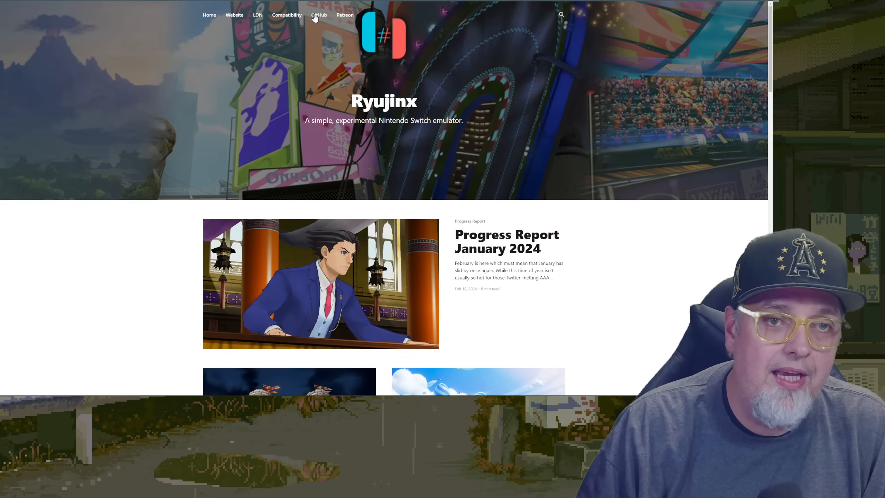
left_click(320, 14)
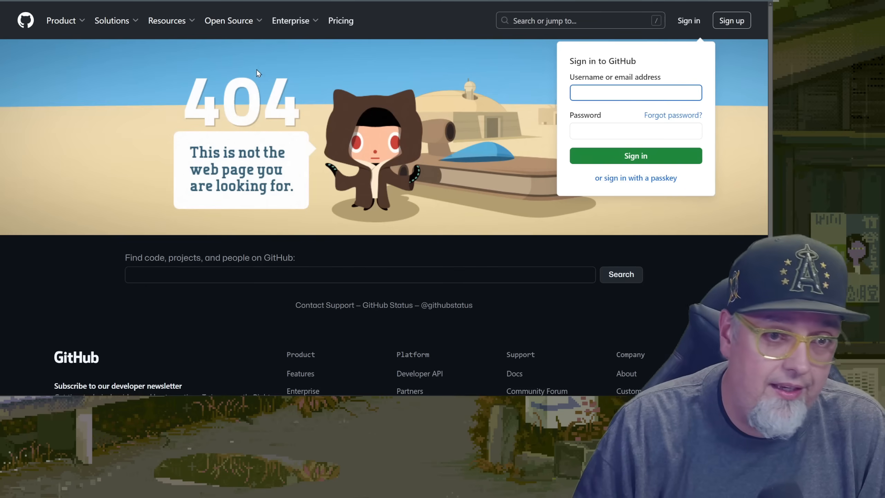